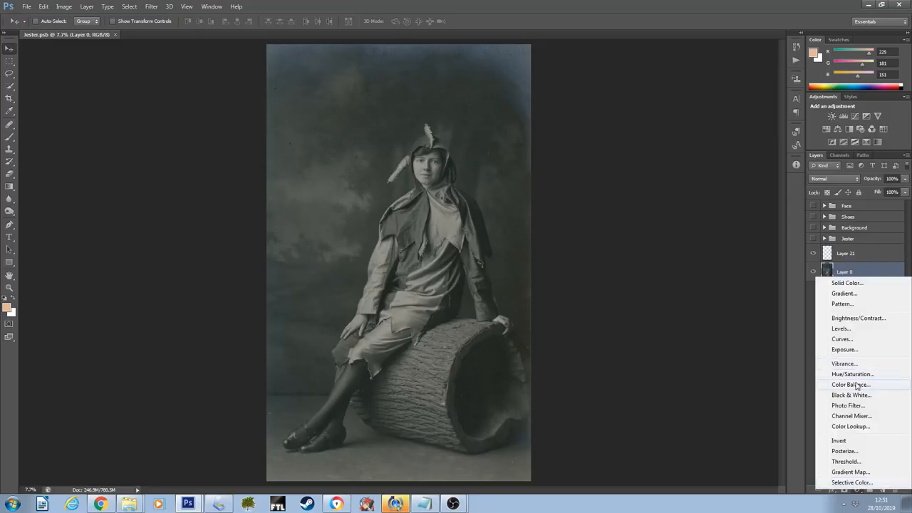
Add a Hue/Saturation adjustment layer over the jester photo and lower its saturation
click(852, 375)
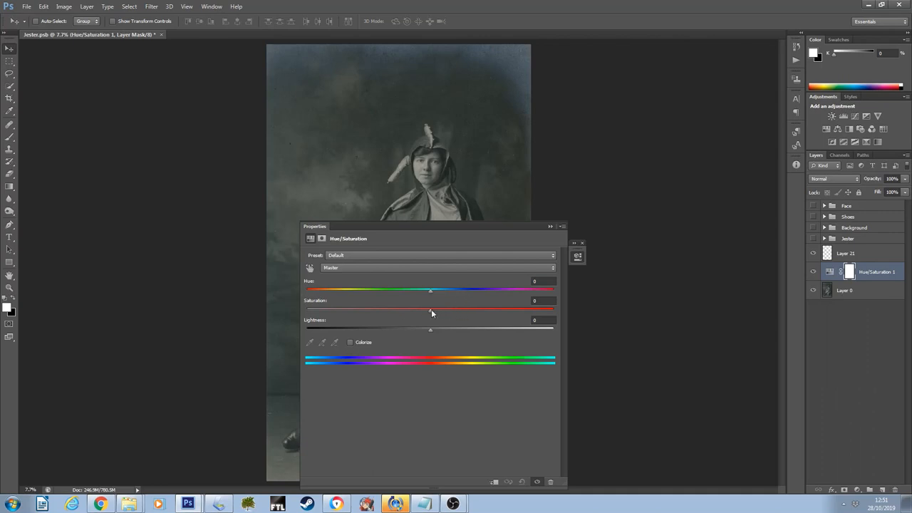
drag(431, 309, 307, 310)
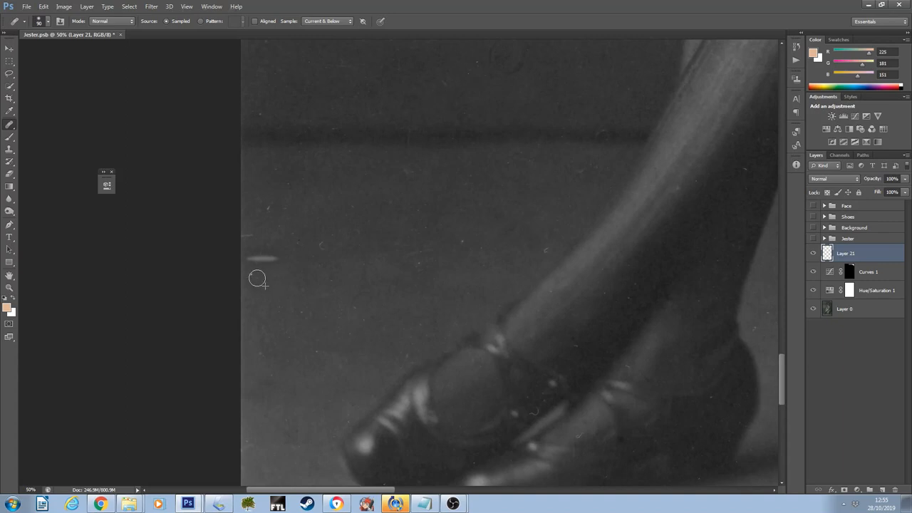
mouse_move(268, 257)
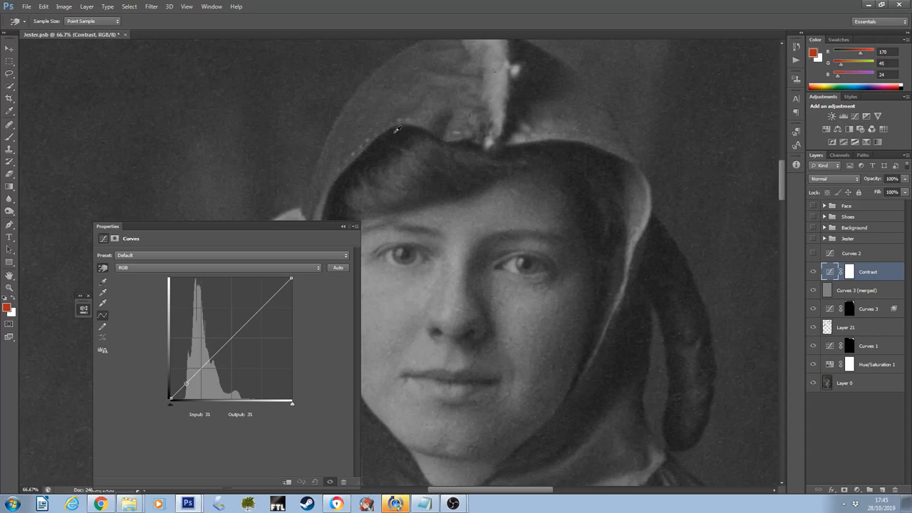
Drag the Contrast curve's shadow point down and pull a midtone point darker
drag(188, 385, 187, 397)
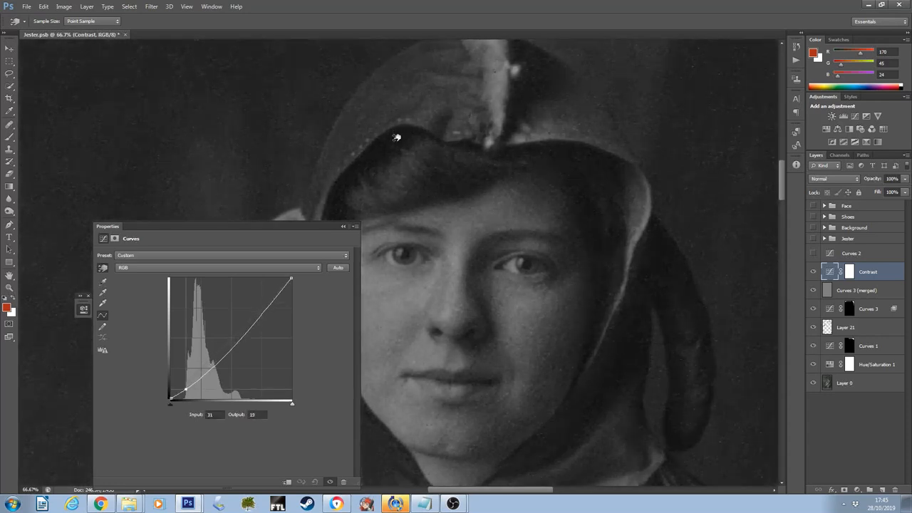
drag(182, 395, 241, 343)
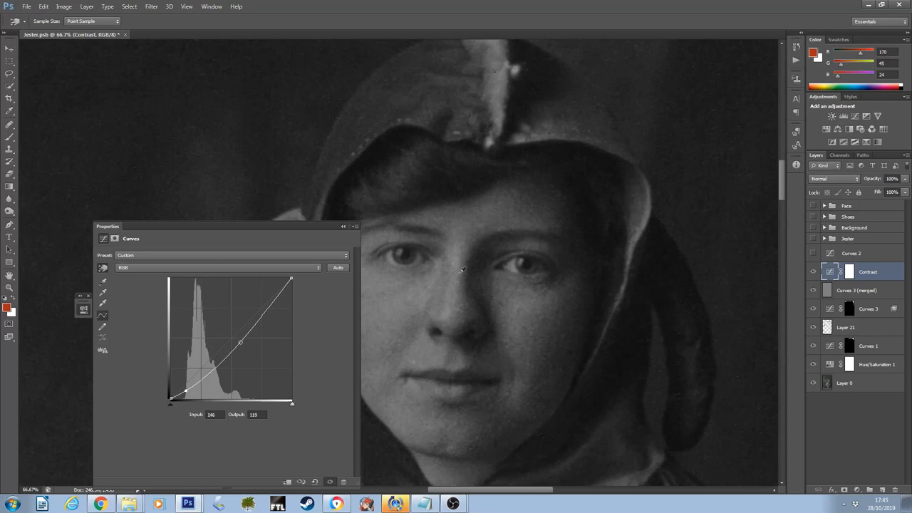
drag(241, 342, 238, 336)
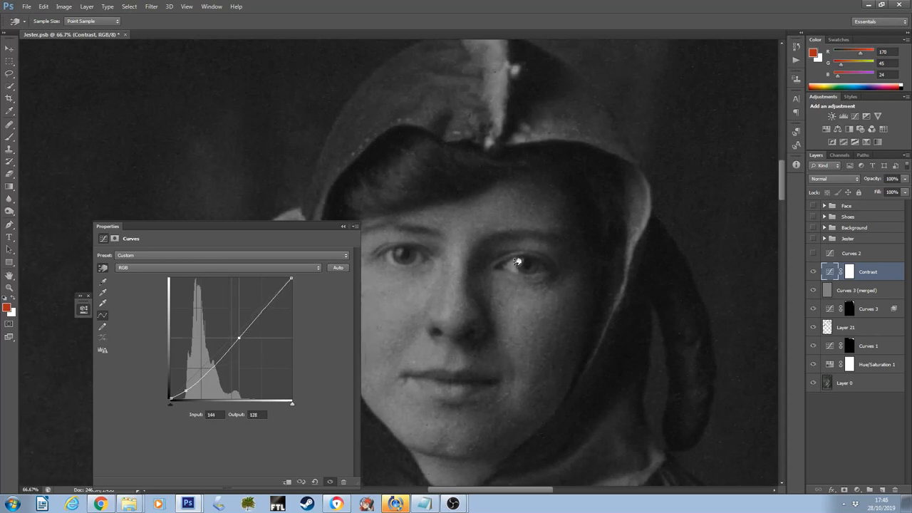
drag(239, 337, 240, 329)
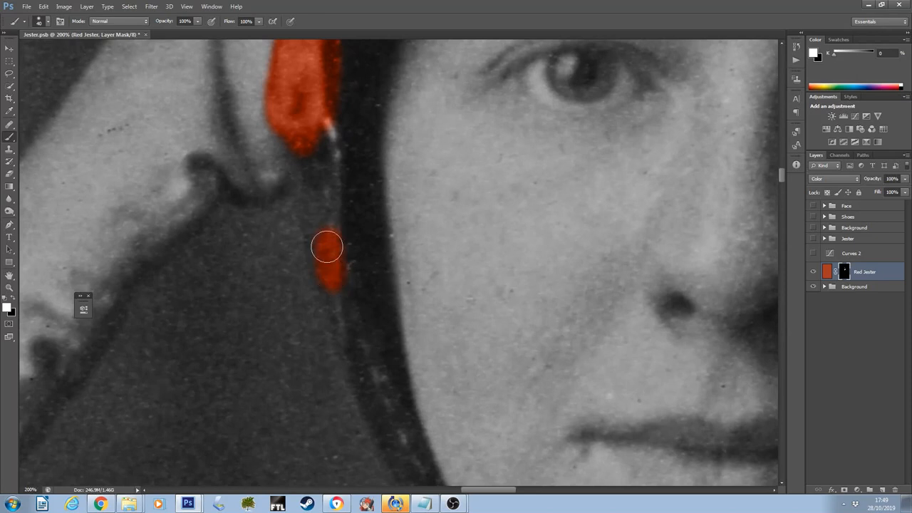
Paint red on the hood strip and yellow over the collar and grey fabric panel
drag(326, 248, 321, 165)
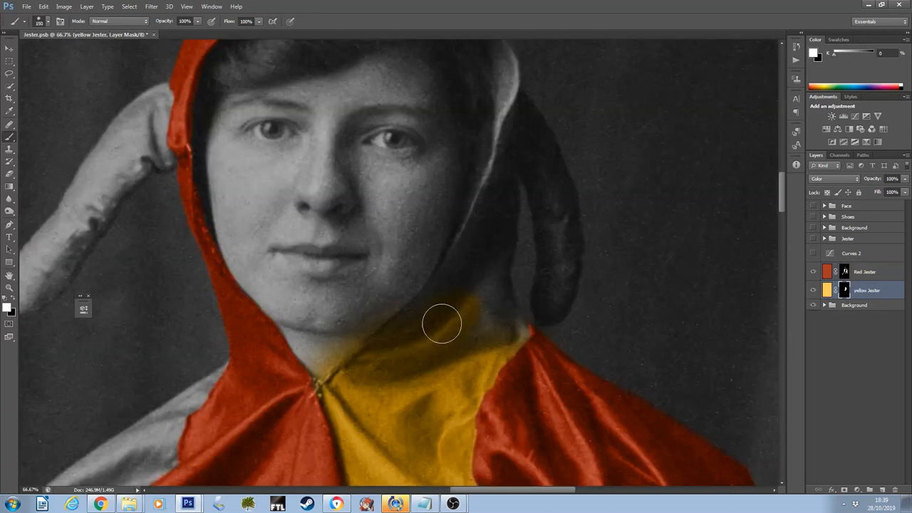
drag(442, 324, 474, 349)
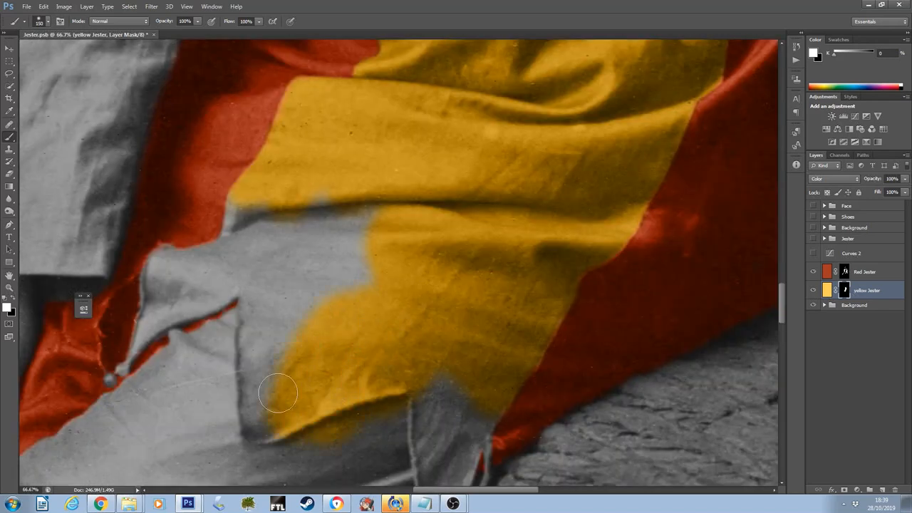
drag(278, 392, 267, 278)
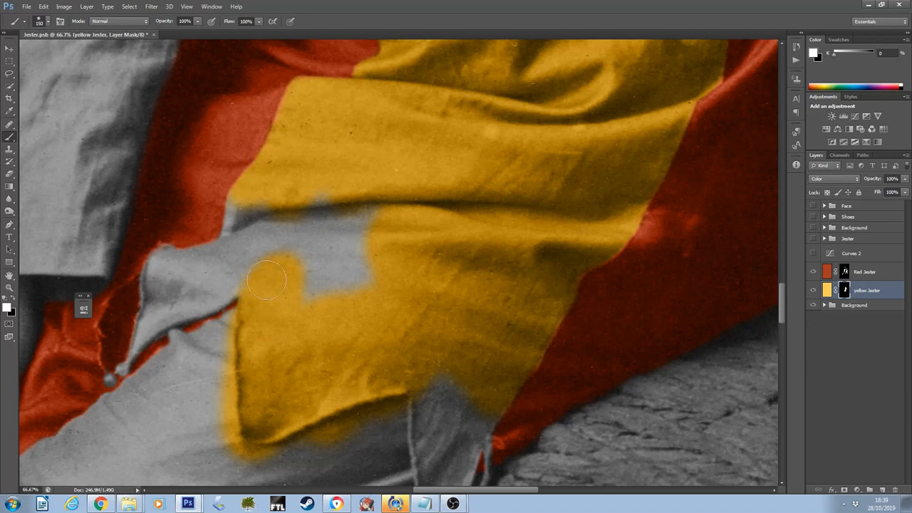
drag(267, 278, 308, 278)
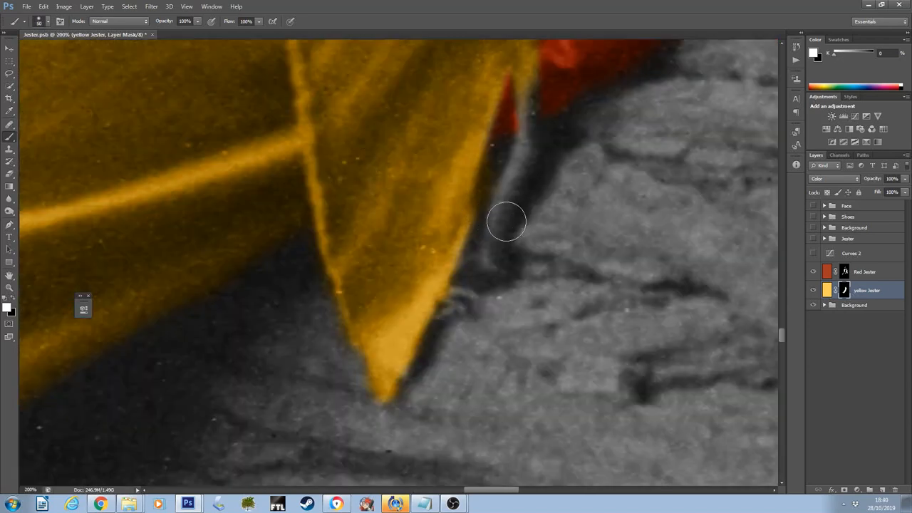
Paint yellow along the fabric strip, cuff and sleeve, and red on the hood tail
drag(506, 221, 509, 199)
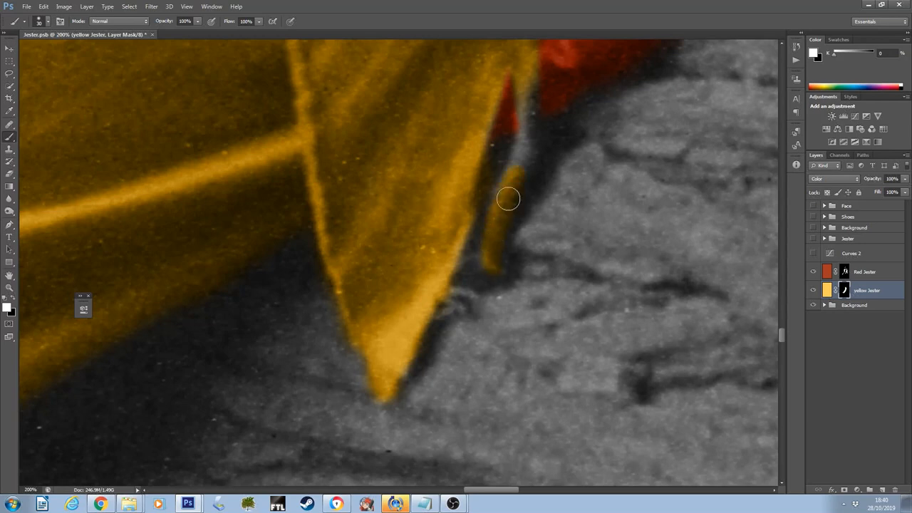
drag(509, 198, 527, 122)
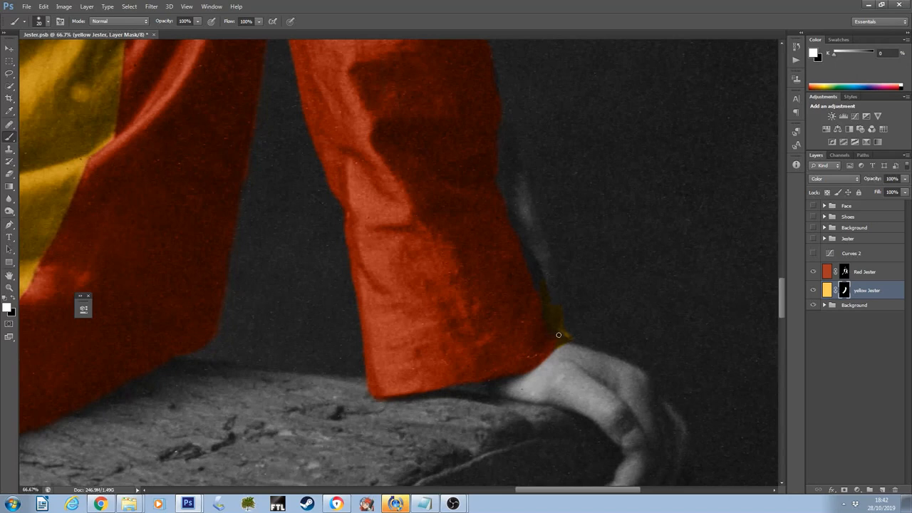
drag(559, 335, 532, 236)
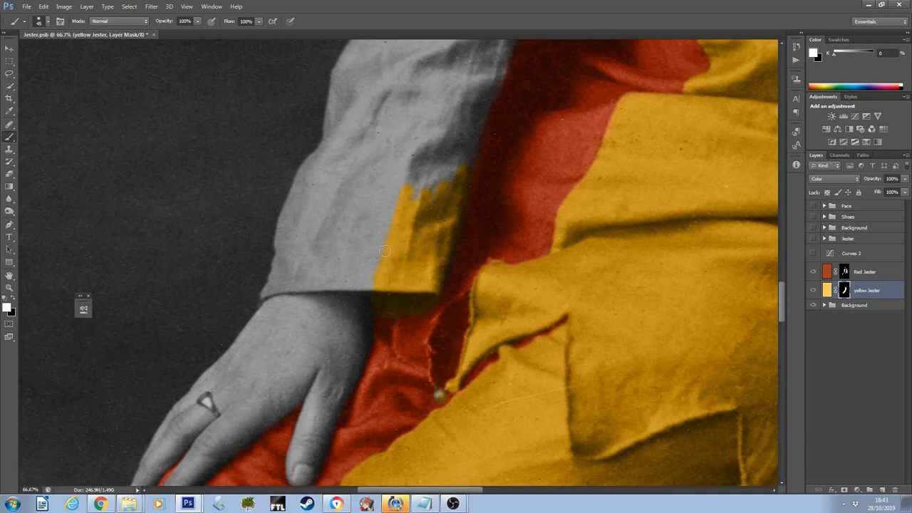
drag(385, 251, 260, 302)
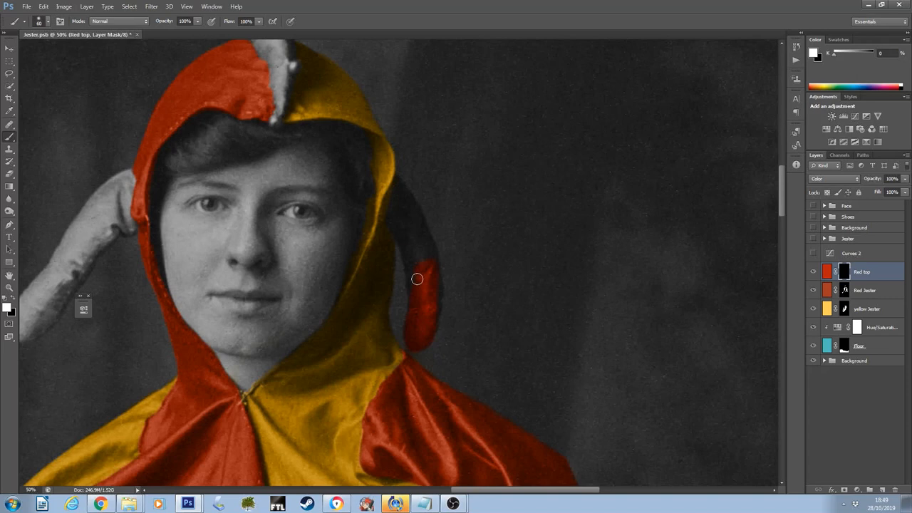
drag(417, 279, 411, 257)
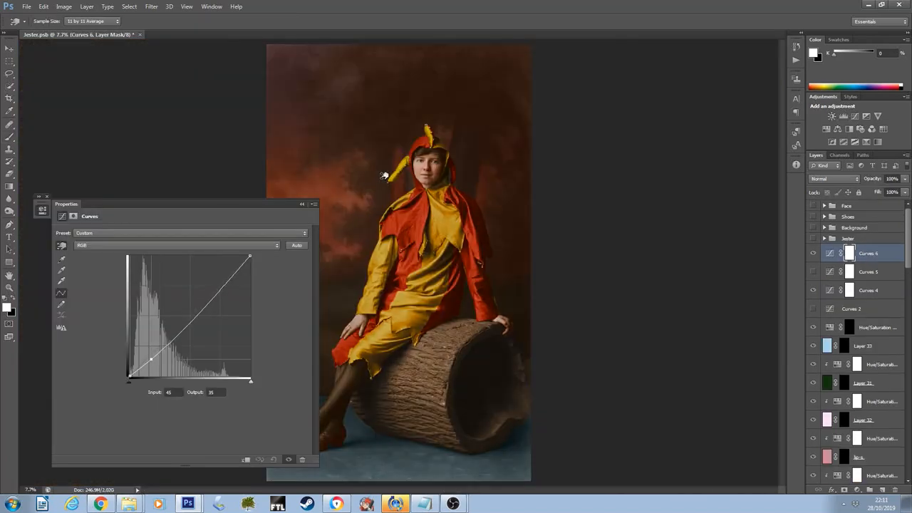
Darken the Curves 6 shadows and limit Layer 45's Underlying Layer blend to darkest tones
drag(153, 360, 191, 317)
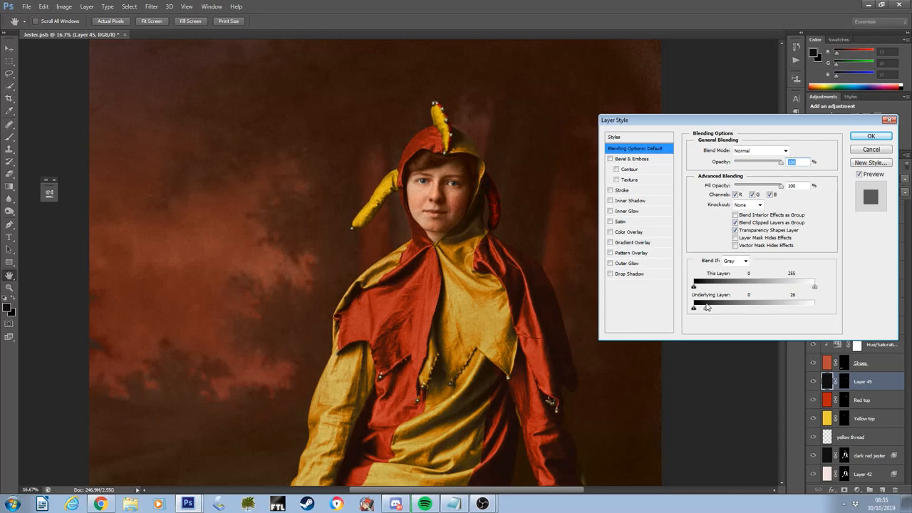
drag(706, 303, 702, 302)
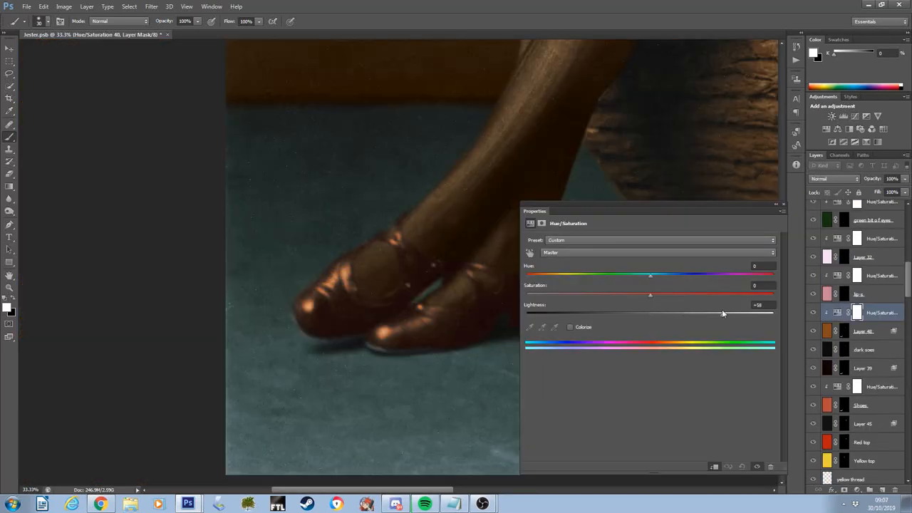
Raise Lightness on Hue/Saturation 40 for the shoes and Saturation on Hue/Saturation 31
drag(723, 314, 731, 315)
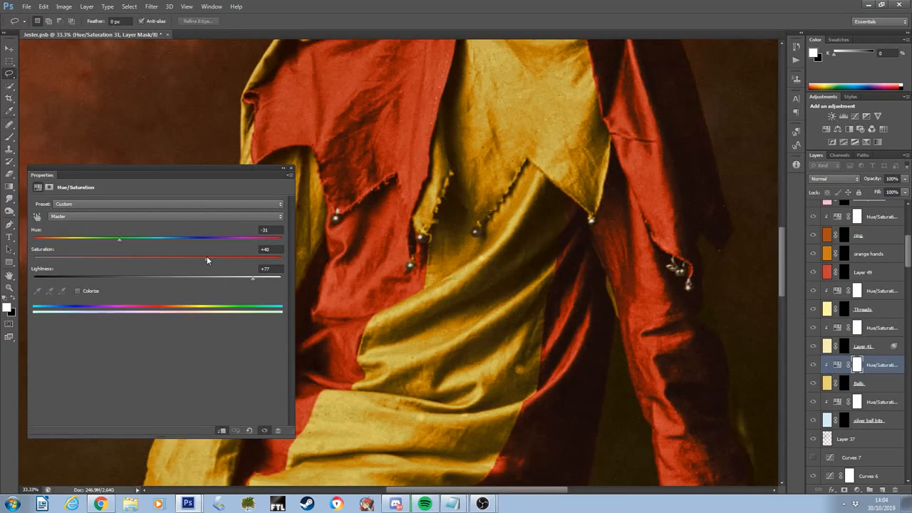
drag(207, 259, 246, 258)
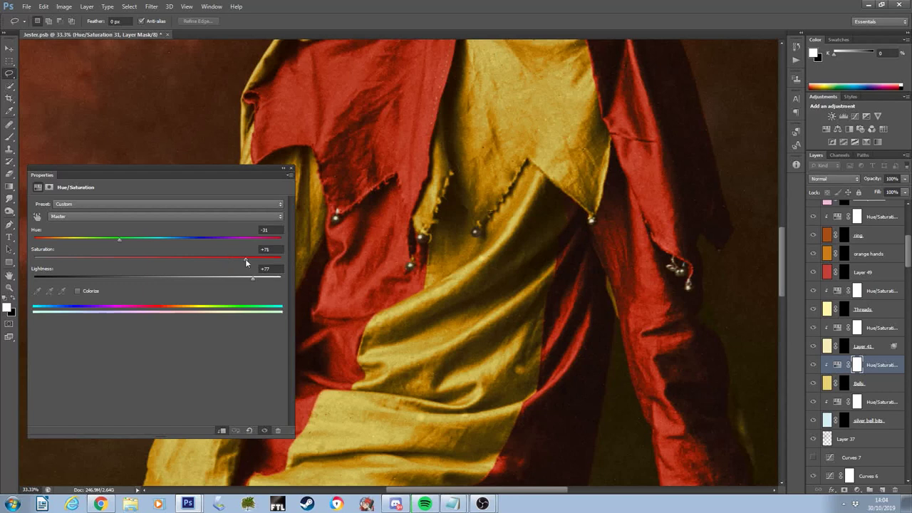
drag(247, 260, 241, 259)
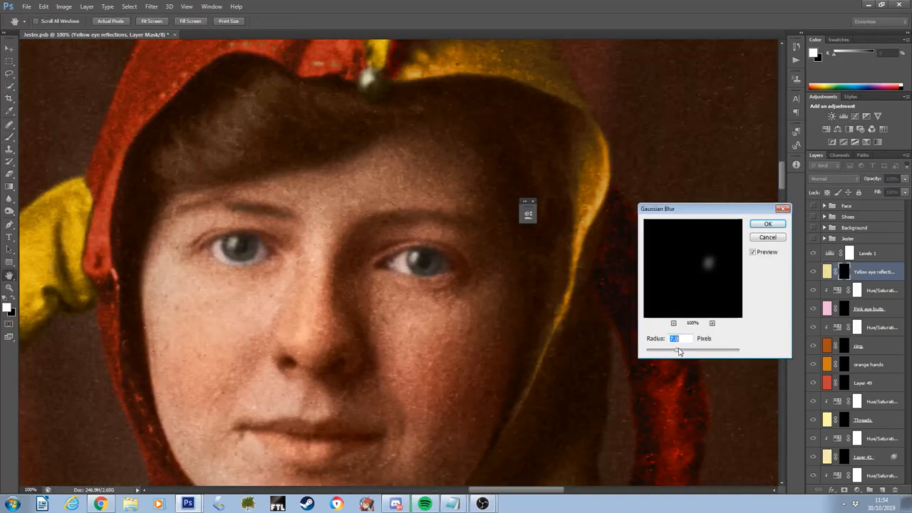
Apply Gaussian Blur to the Yellow eye reflections mask and confirm it
click(767, 224)
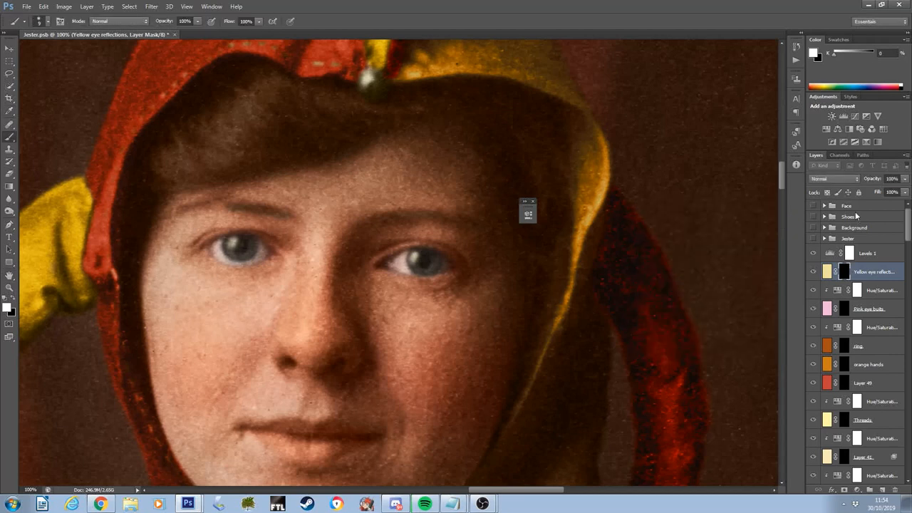
click(834, 179)
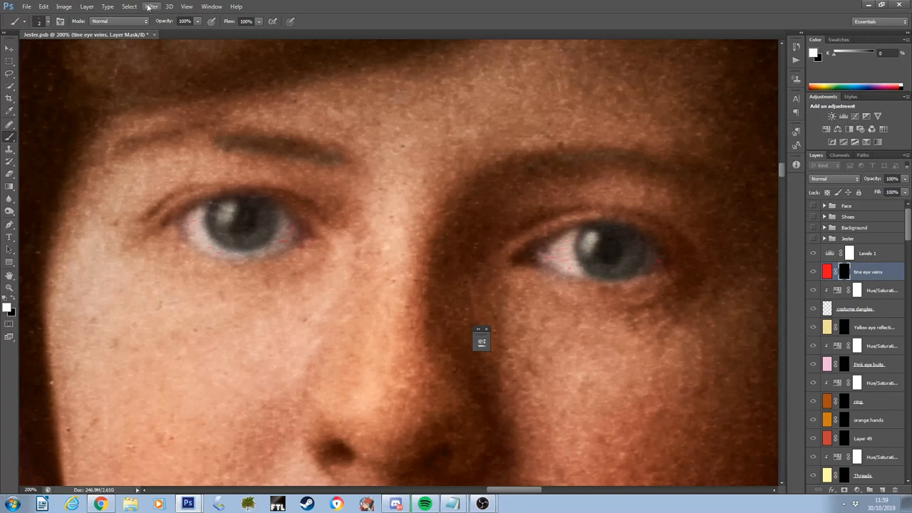
click(151, 6)
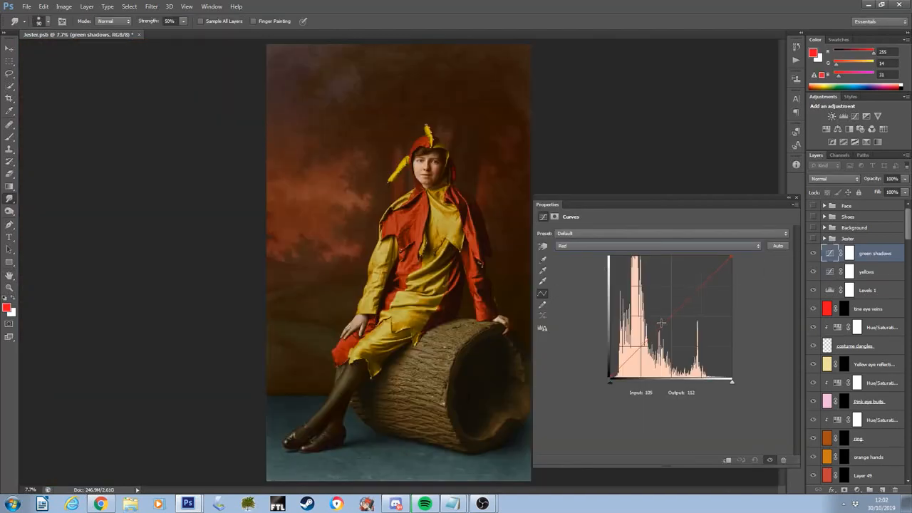
Drag a point on the green shadows Red channel curve to raise the red midtones
drag(661, 324, 666, 334)
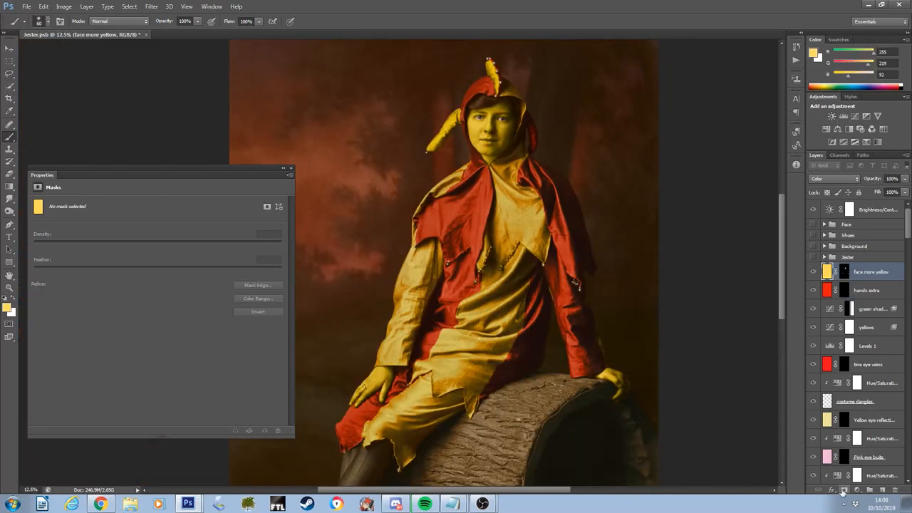
Set the face more yellow layer's Underlying Layer black Blend If slider to 177
click(825, 488)
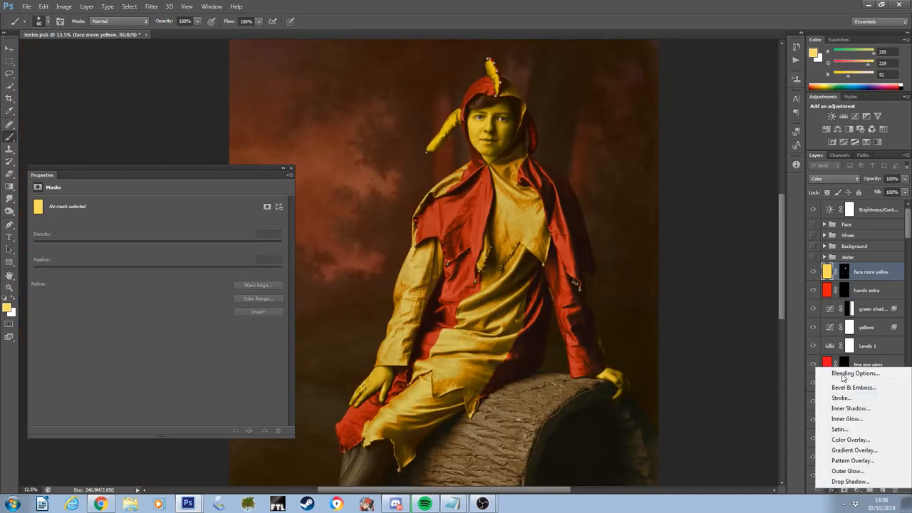
click(855, 373)
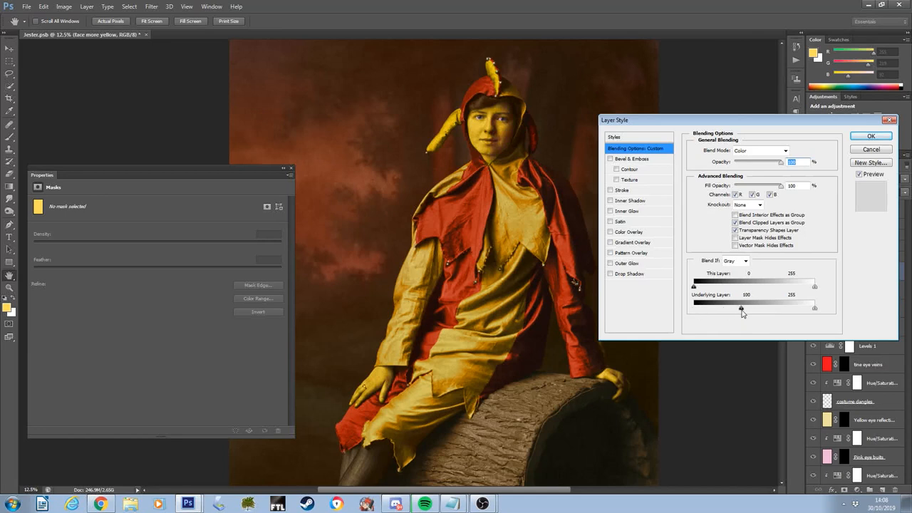
drag(741, 308, 778, 308)
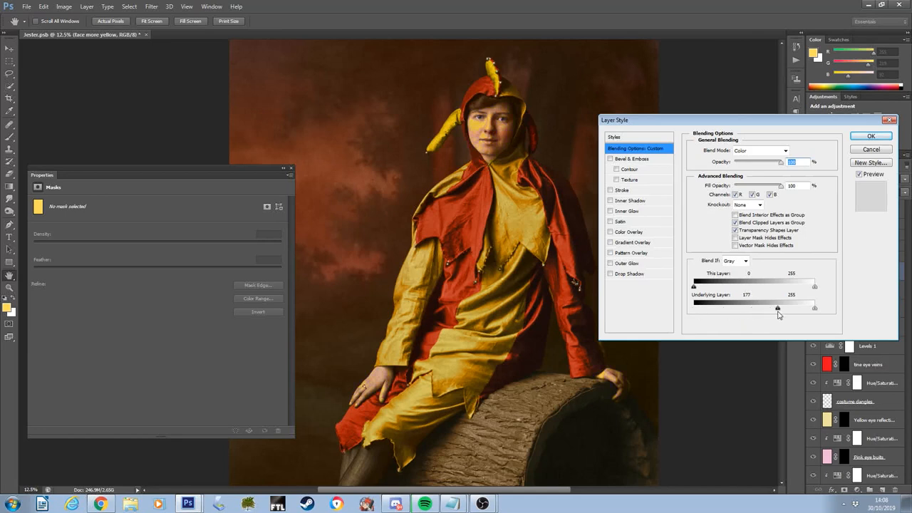